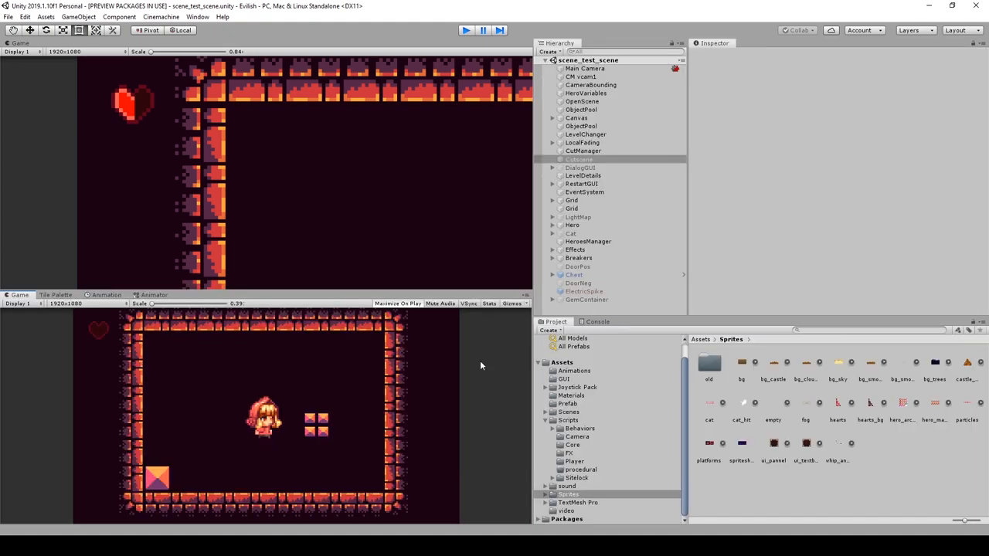
- Switch to the scene_enter title scene showing the castle above clouds
key(alt+tab)
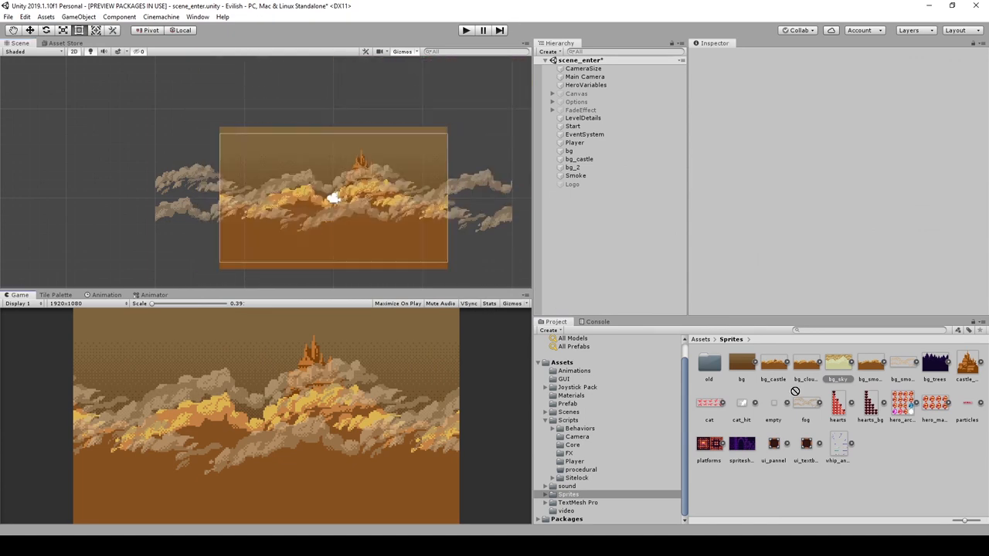
- Assign the sky and castle_small sprites to bg and bg_castle, then test-run the scene
click(574, 151)
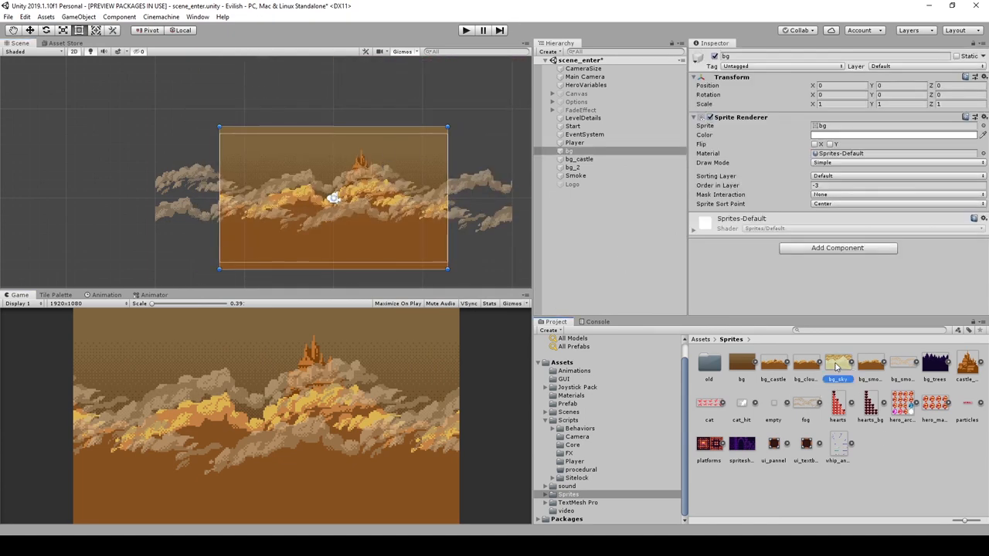
click(572, 167)
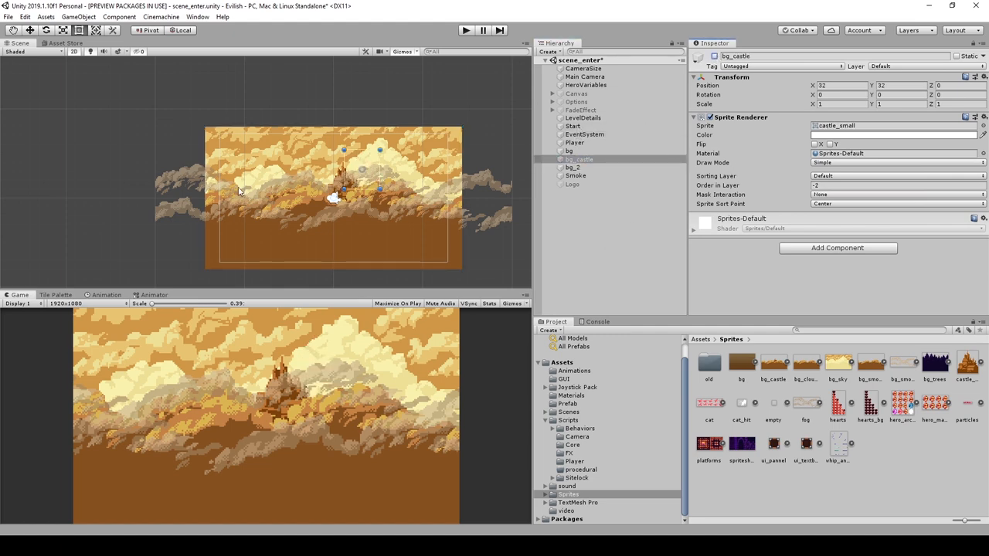
click(575, 175)
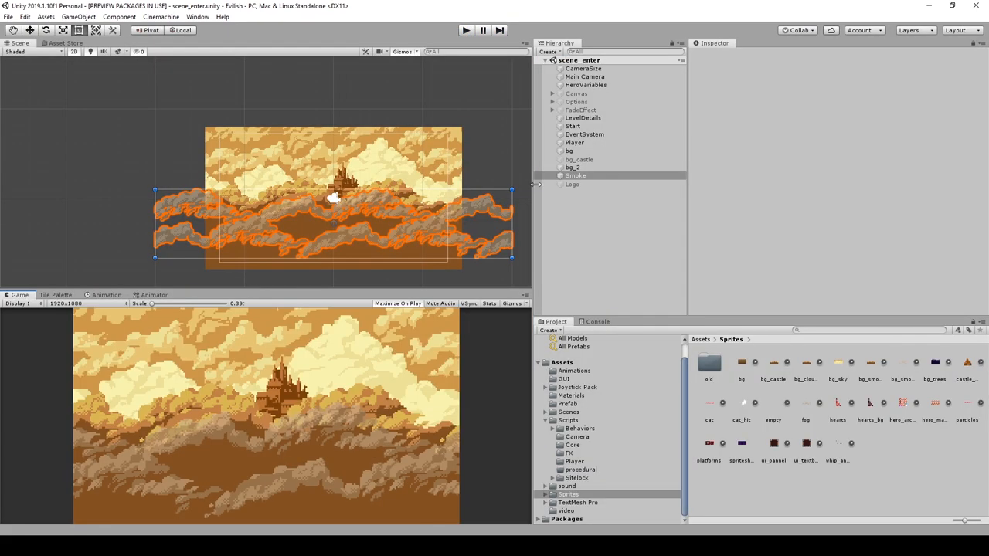
click(581, 110)
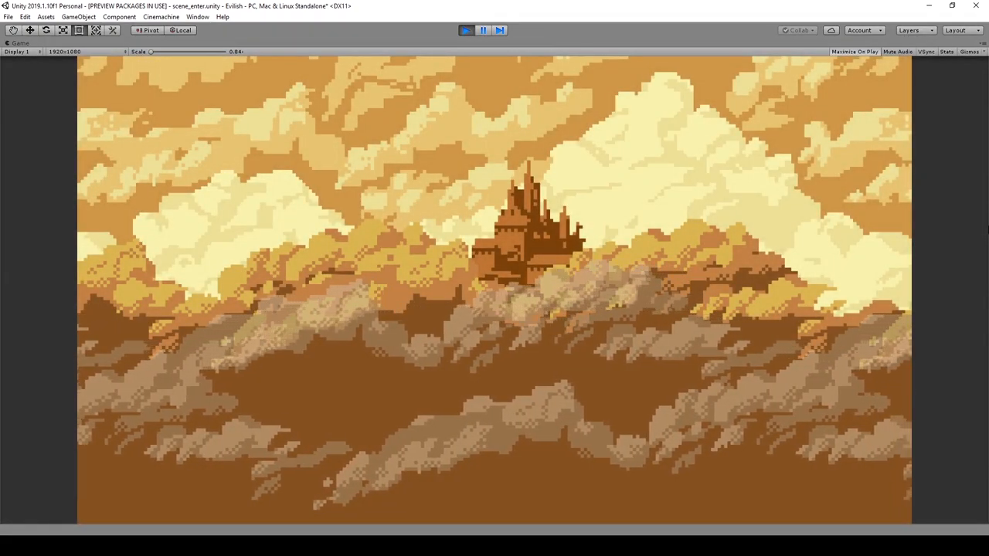
click(465, 30)
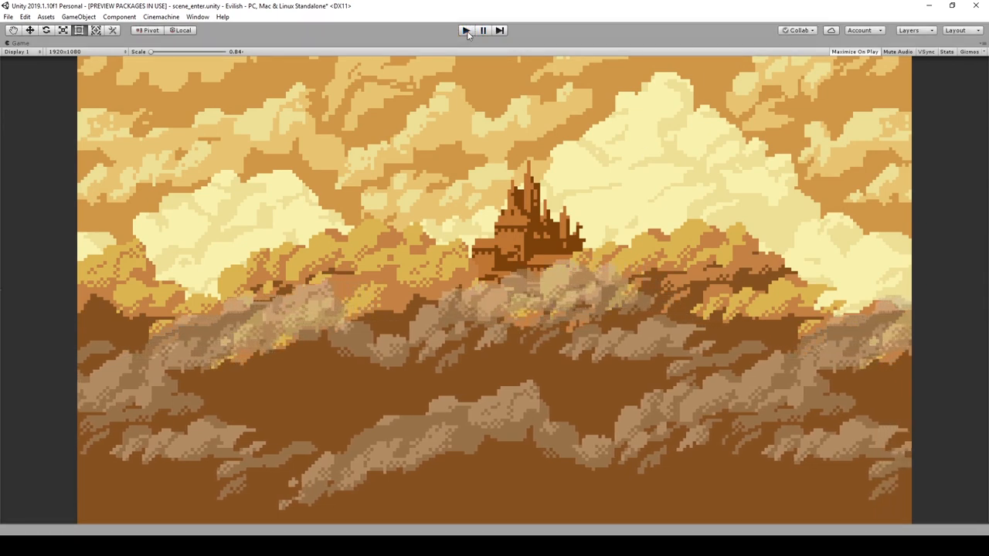
click(464, 30)
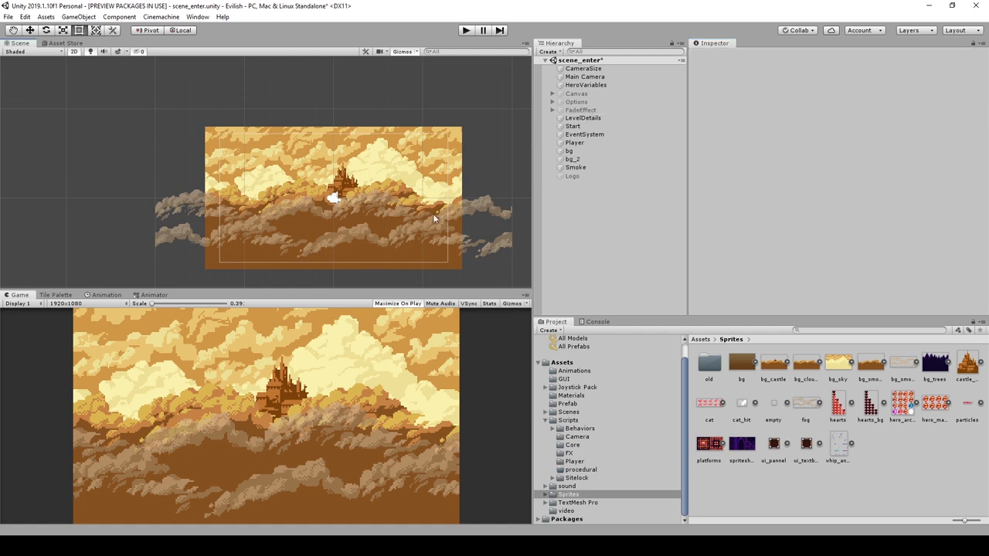
- Select Smoke, then move bg_2 to Transform Position Y -12
click(575, 168)
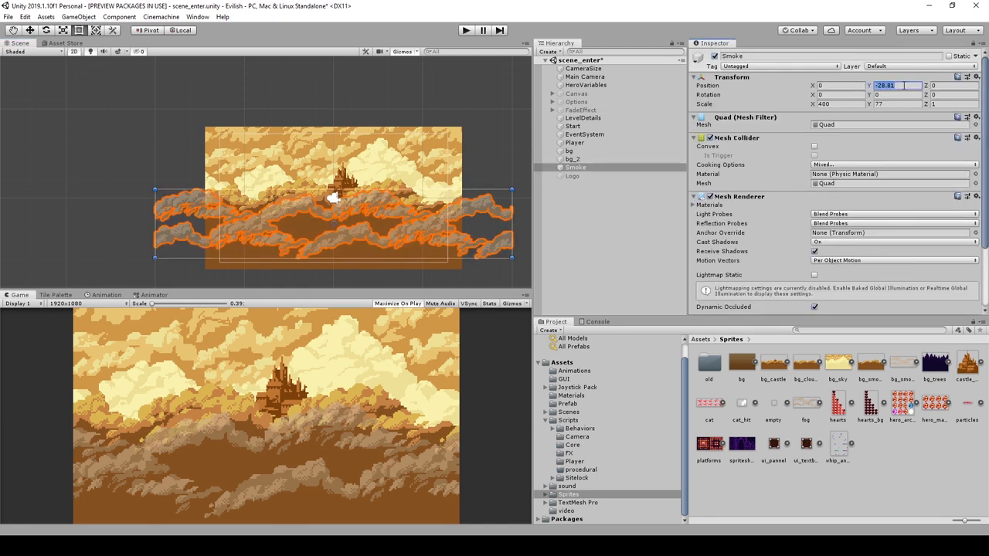
click(572, 159)
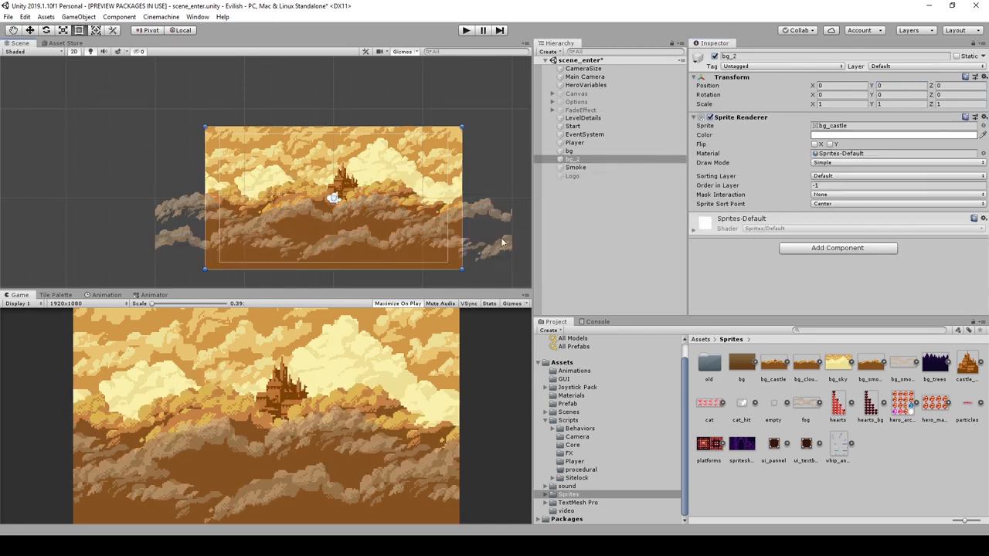
click(897, 85)
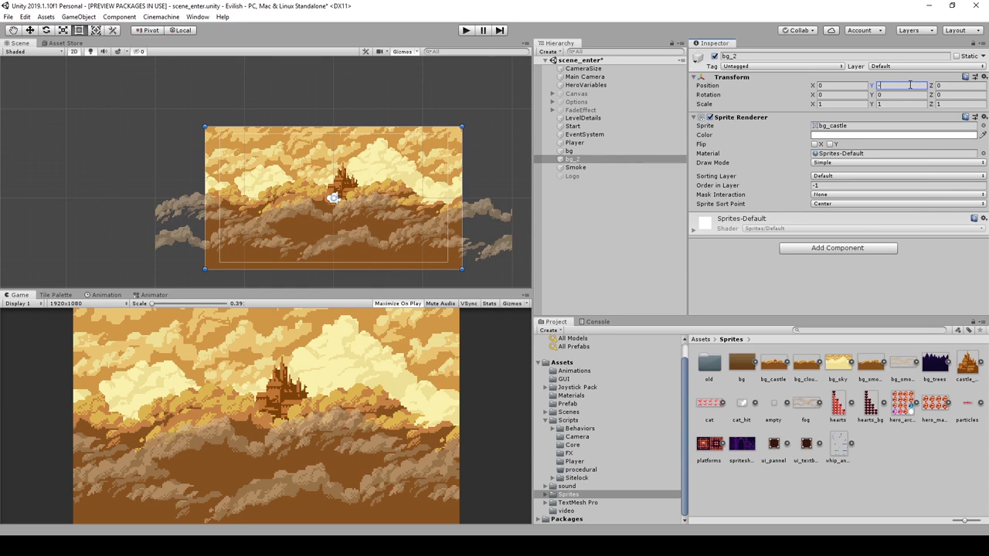
text(-12)
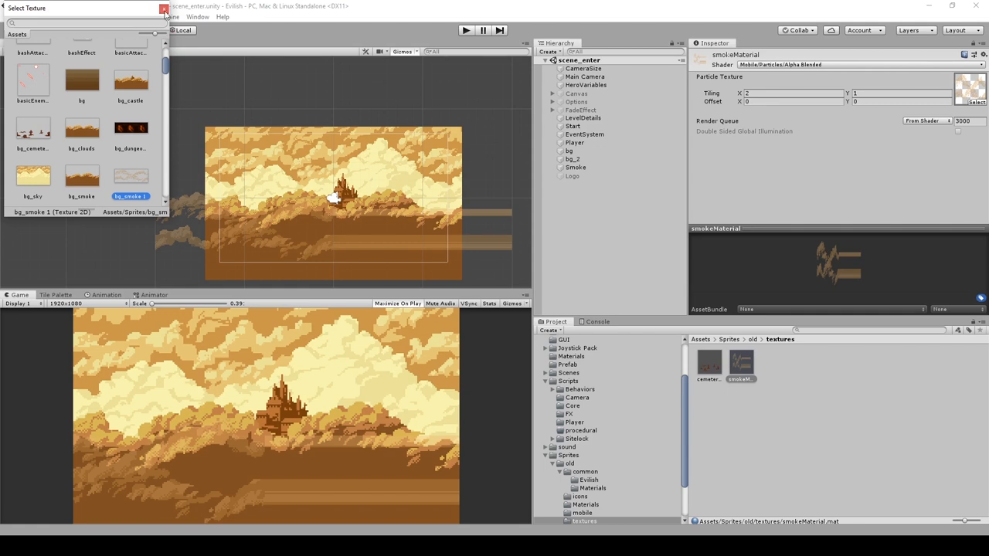
- Use bg_smoke 1 in smokeMaterial with Repeat wrap mode and Point filter applied
click(163, 8)
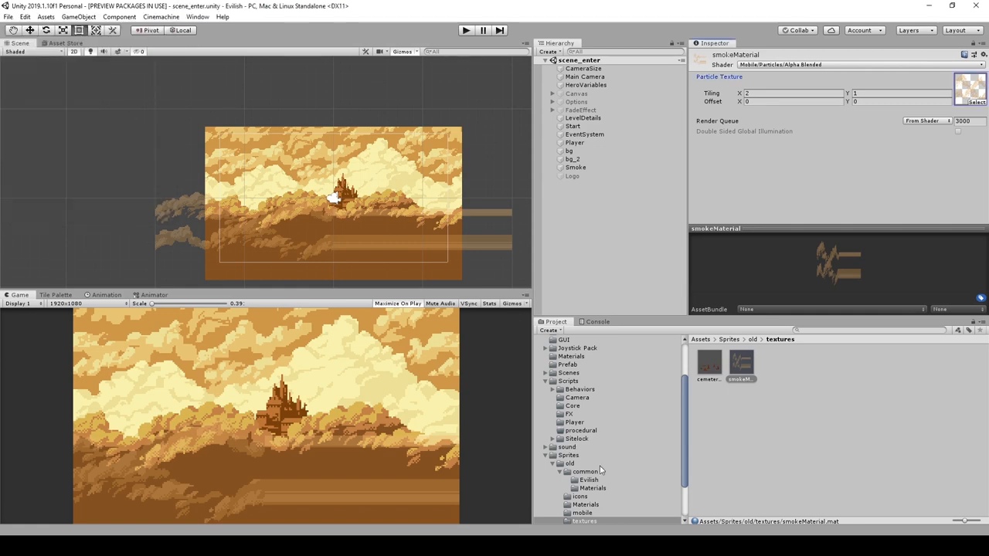
click(568, 455)
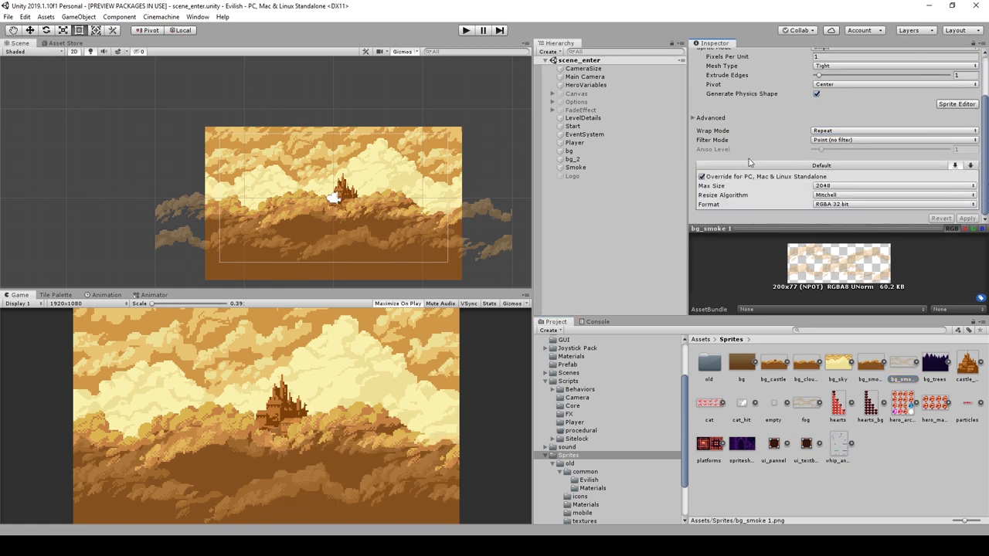
click(466, 30)
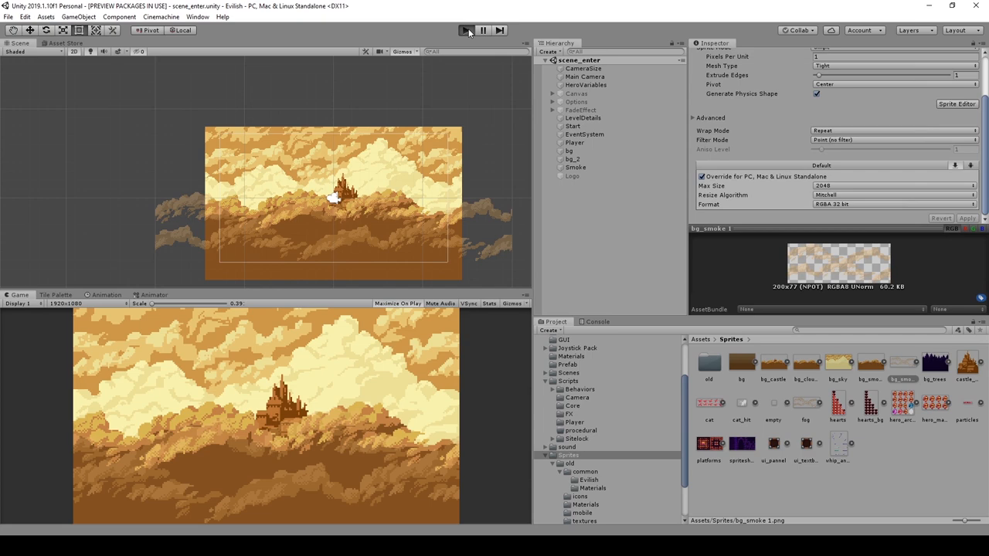
- Preview briefly, select the continue button object, then play the title scene maximized
click(466, 30)
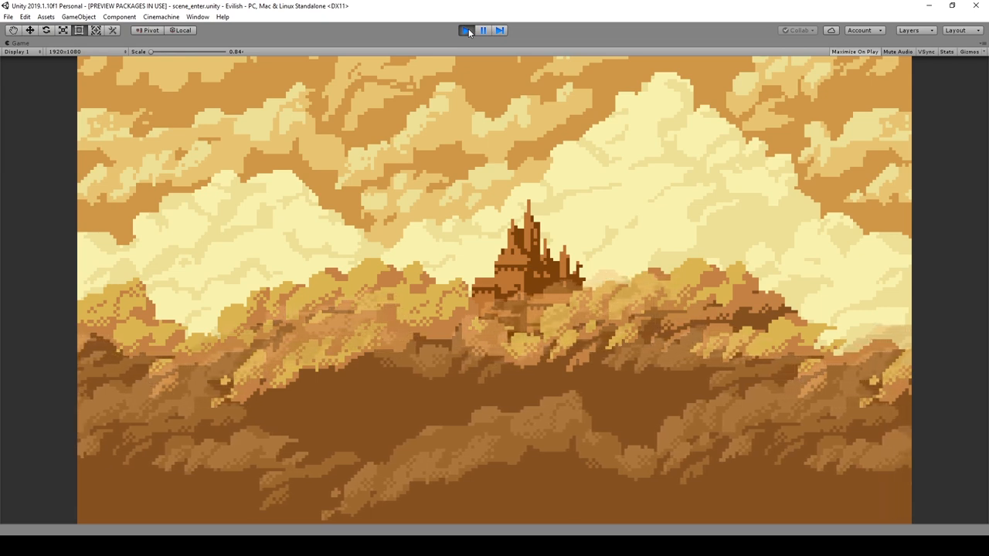
click(466, 30)
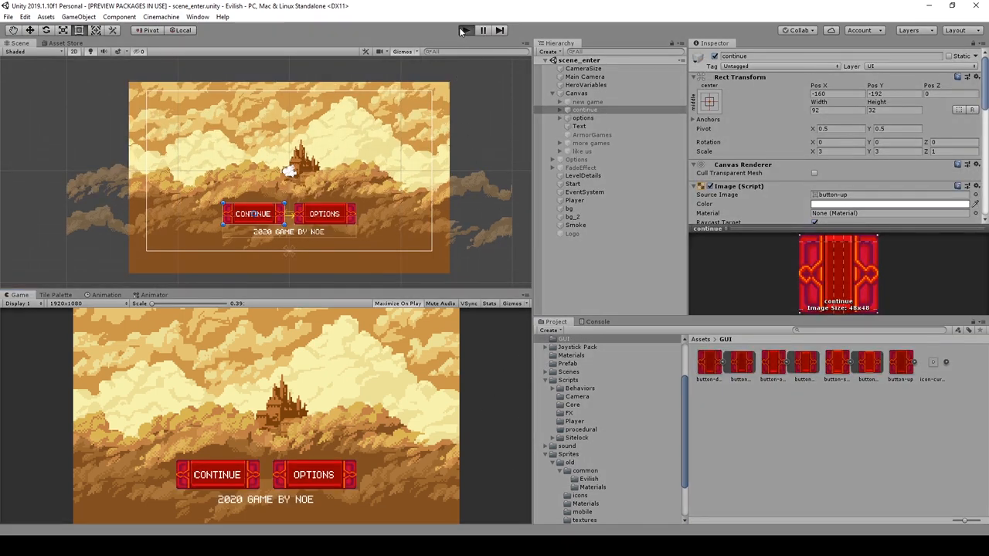
click(465, 30)
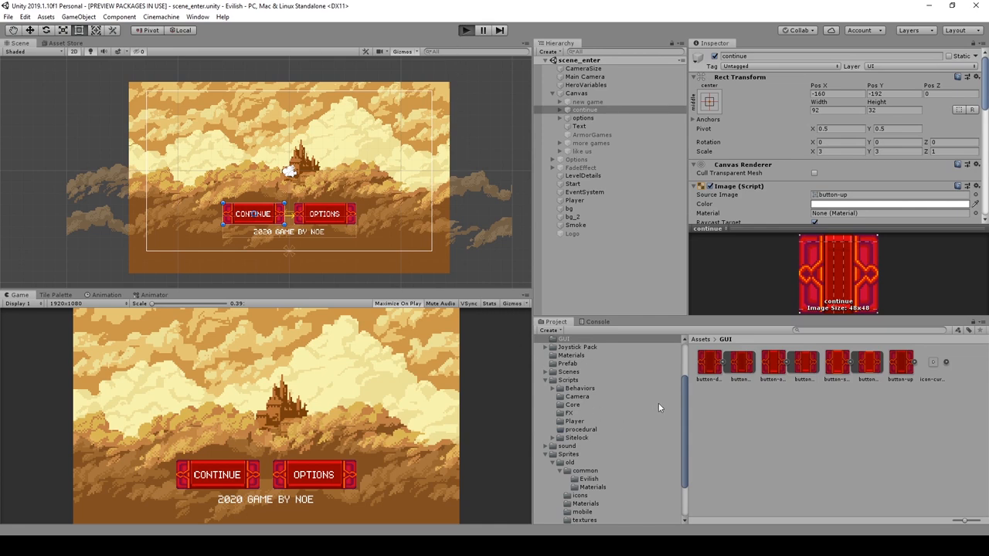
click(855, 52)
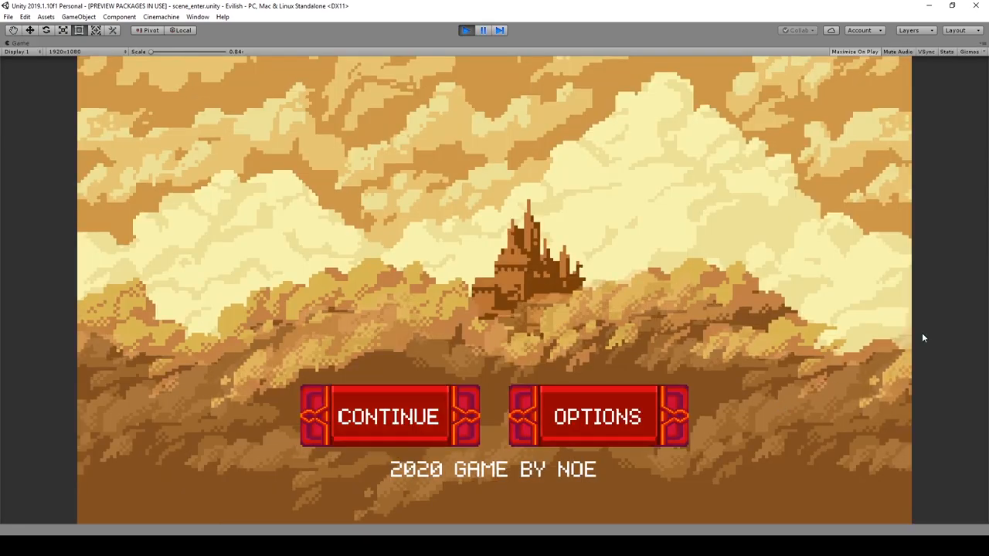
click(597, 417)
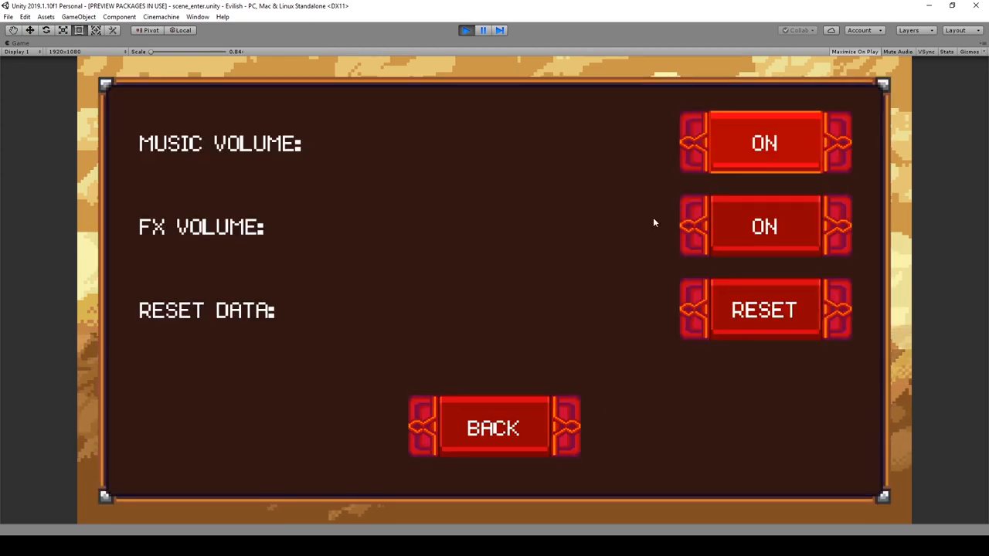
click(493, 427)
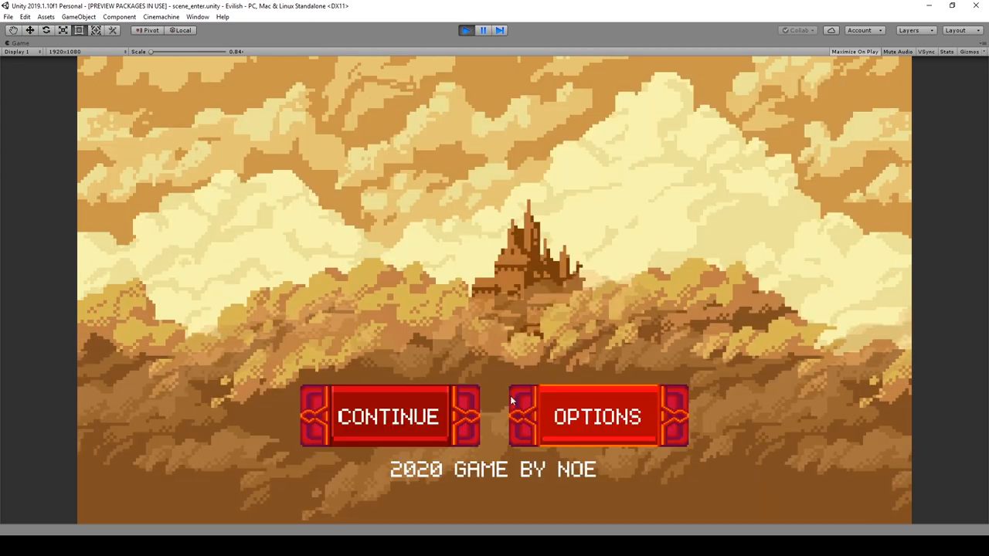
click(388, 416)
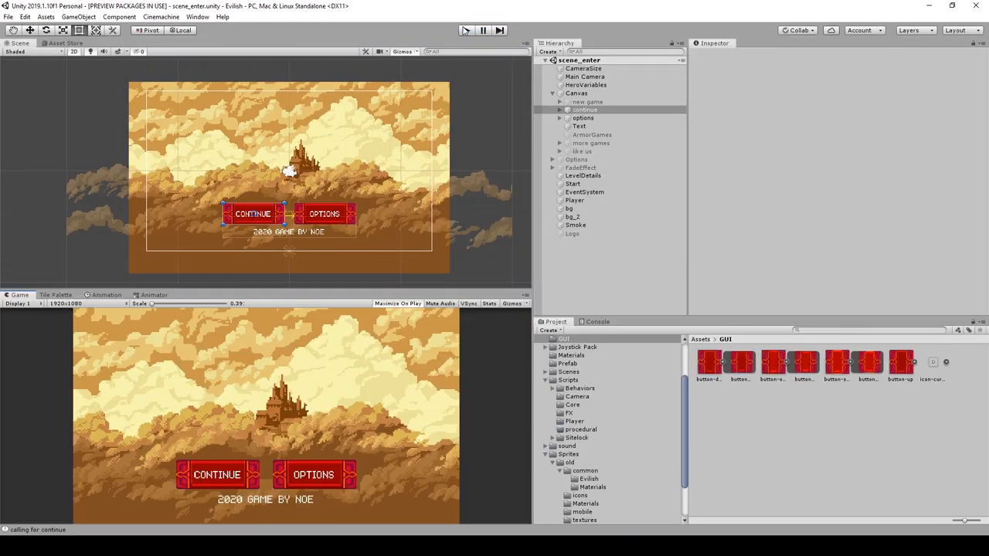
click(585, 109)
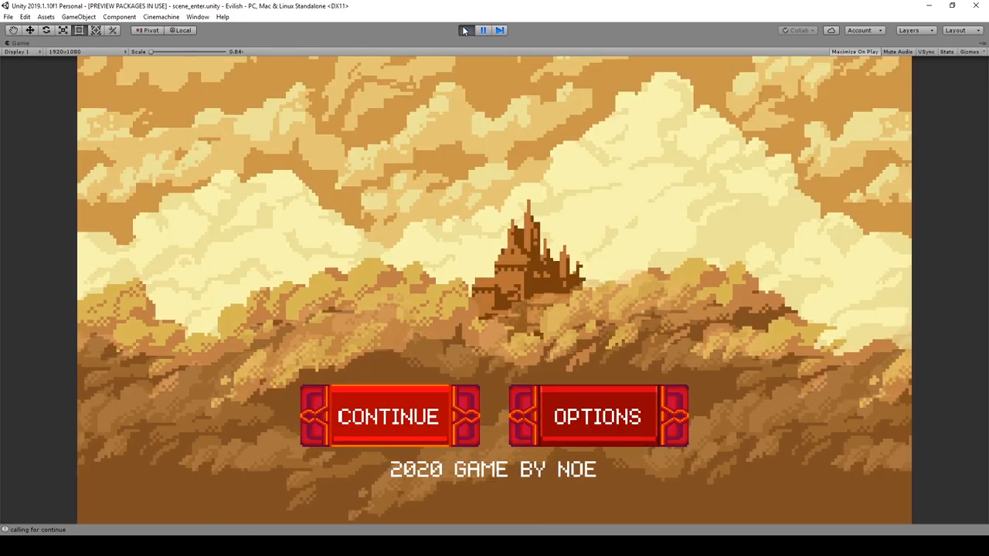
- Open Options, go back, reopen Options and switch Music Volume to OFF
click(597, 416)
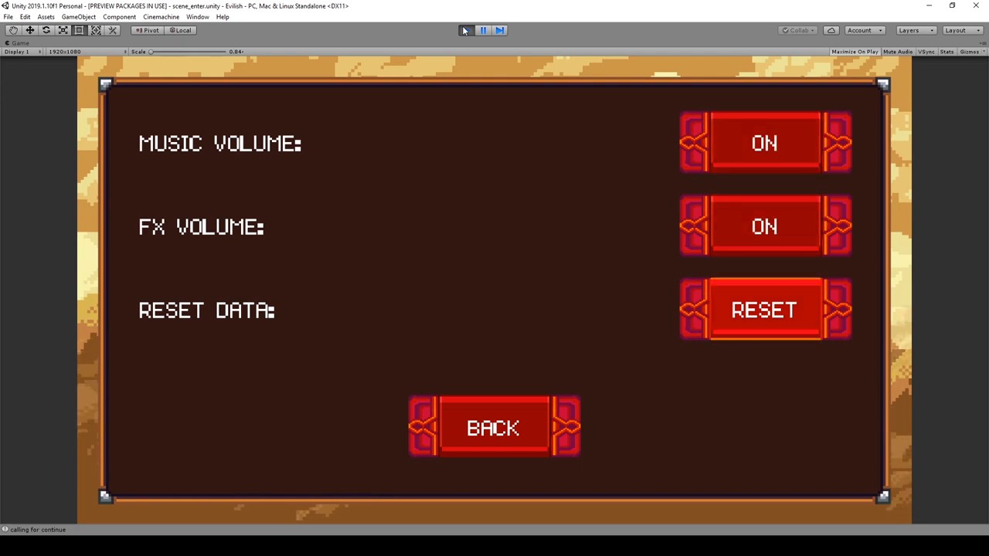
click(494, 428)
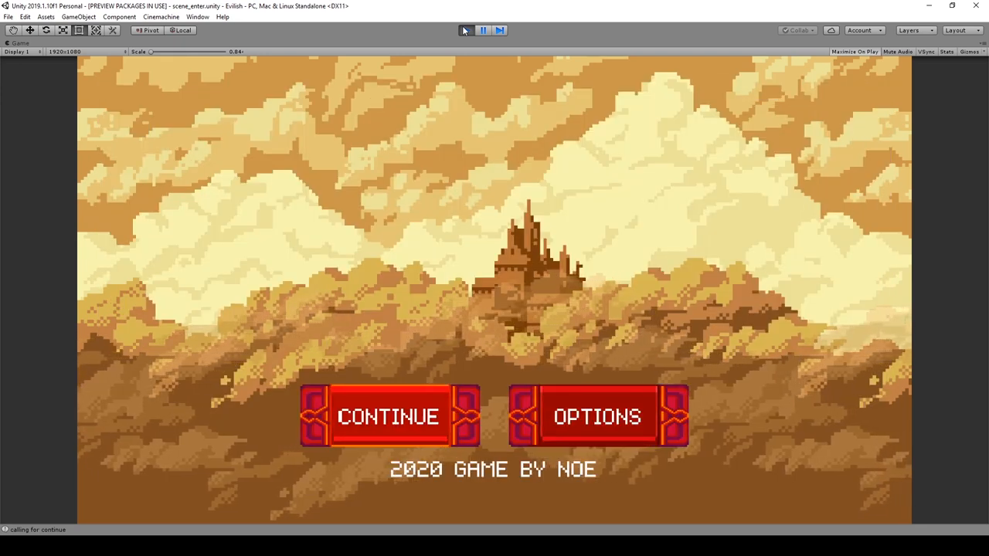
click(598, 416)
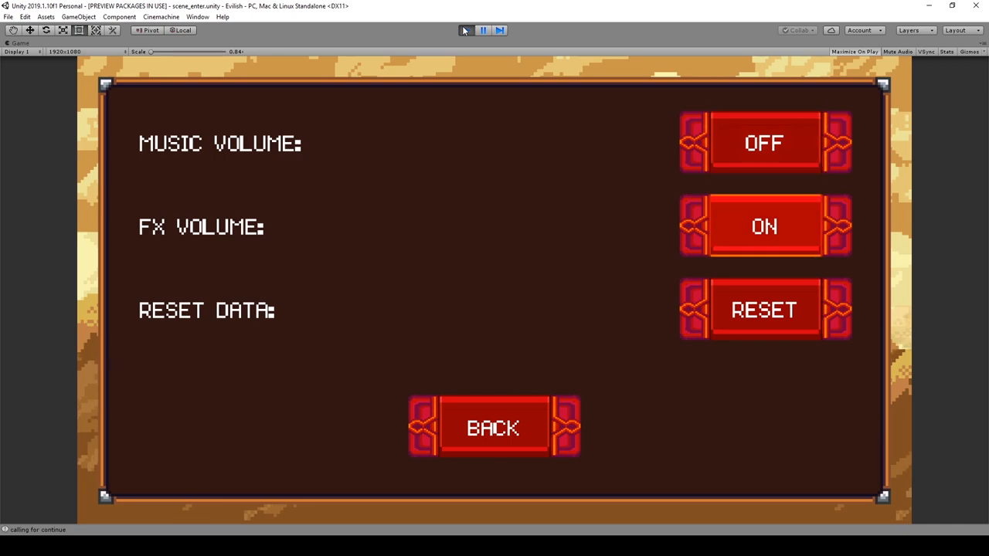
click(493, 428)
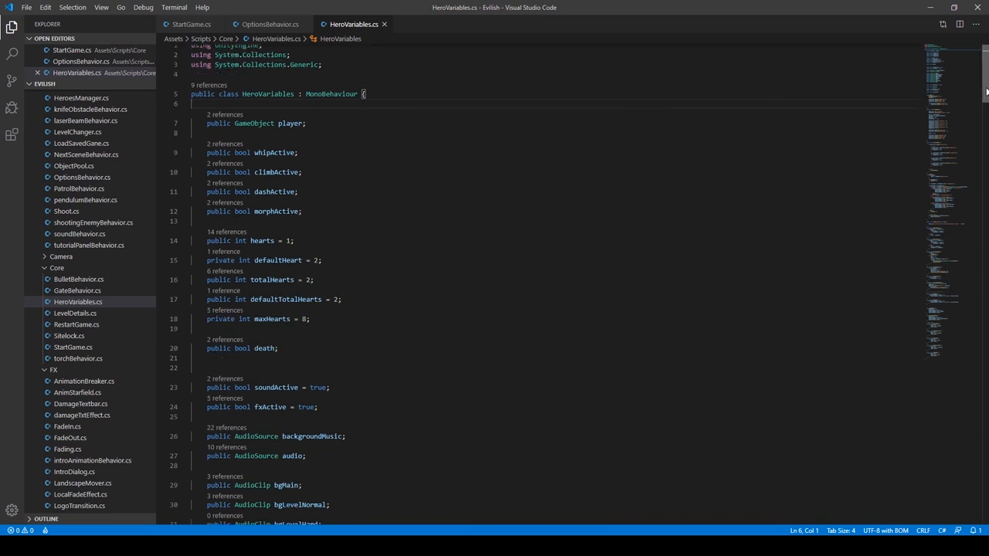
- Scroll HeroVariables.cs down past soundActive to the fxActive sound-effect functions
scroll(down, 3)
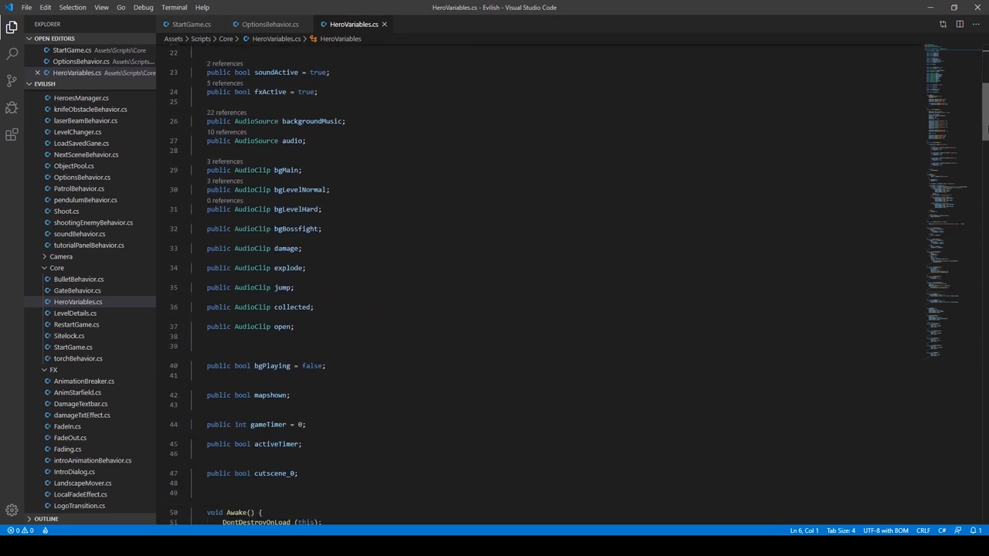
scroll(down, 3)
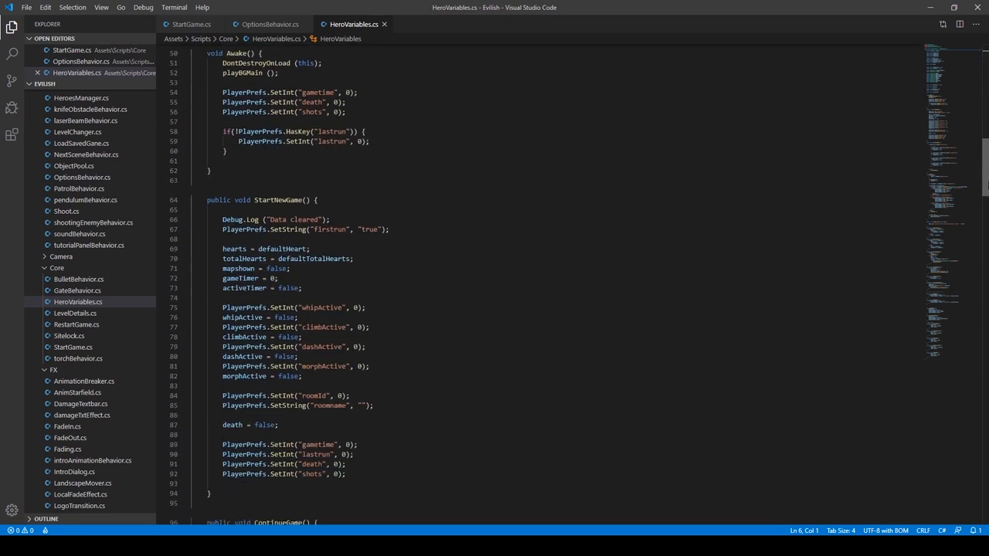
scroll(down, 3)
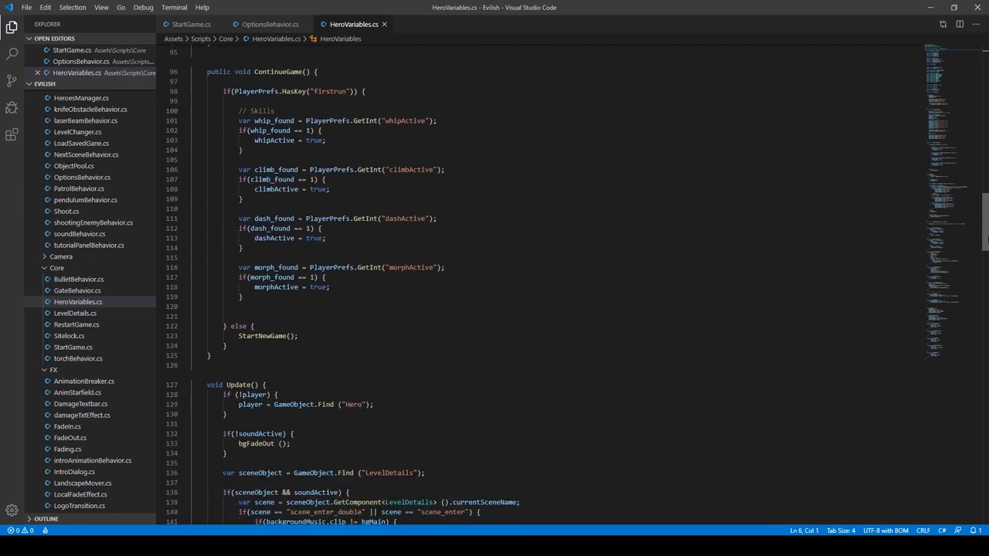
scroll(down, 3)
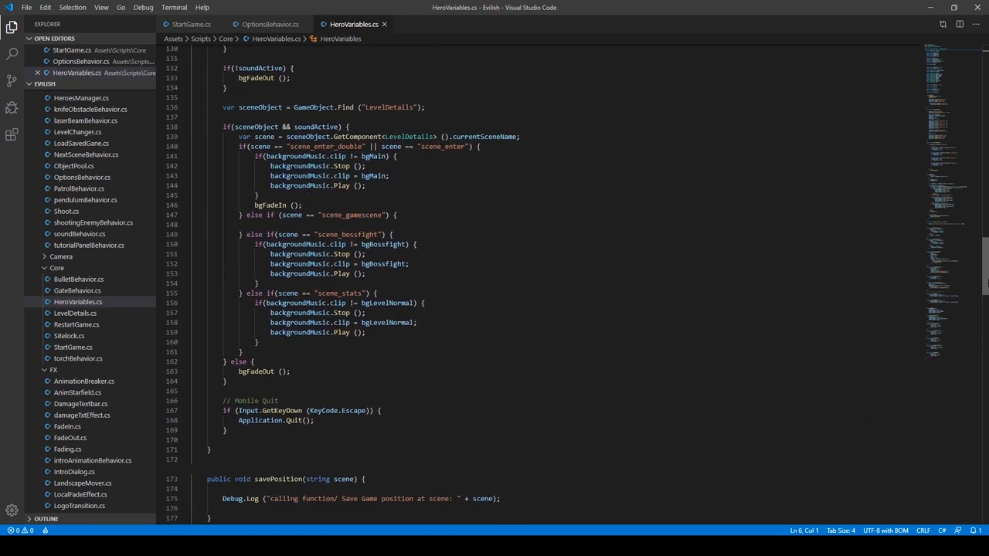
scroll(down, 3)
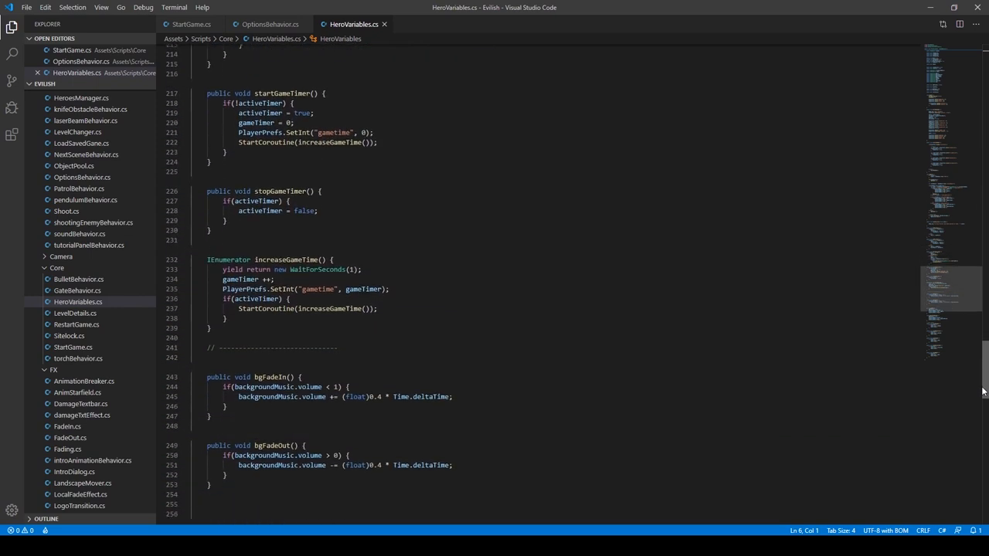
scroll(down, 3)
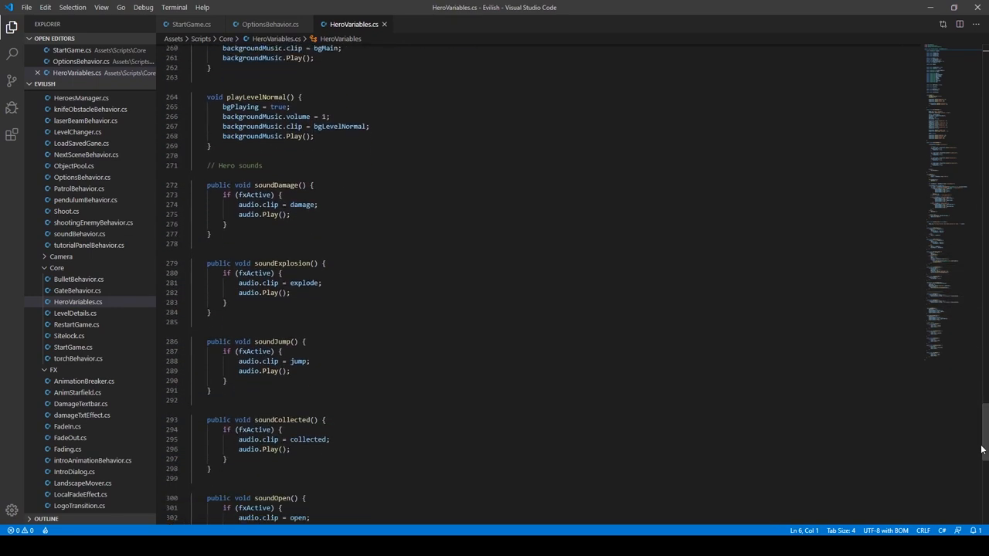